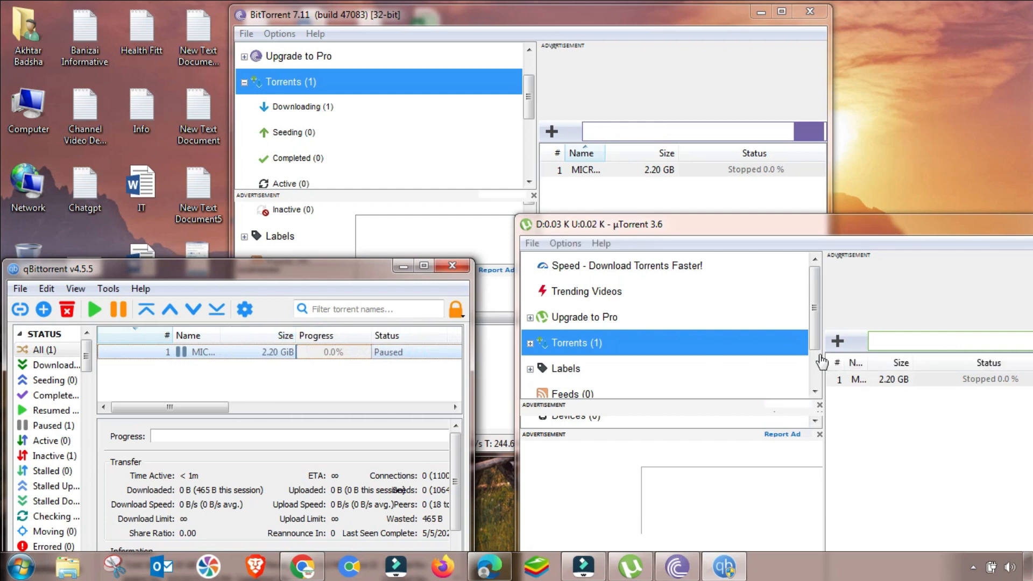
mouse_move(639, 161)
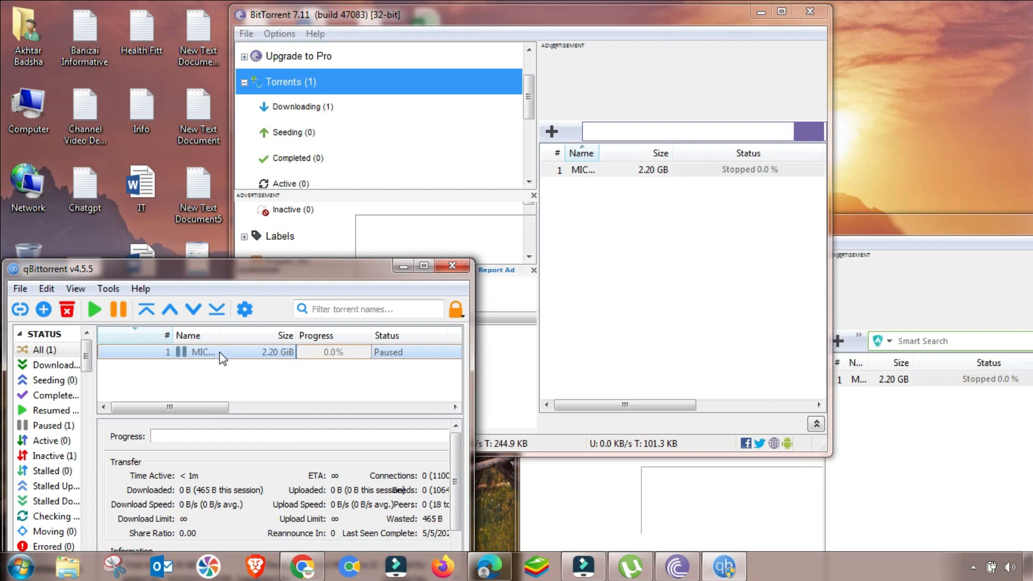
right_click(204, 352)
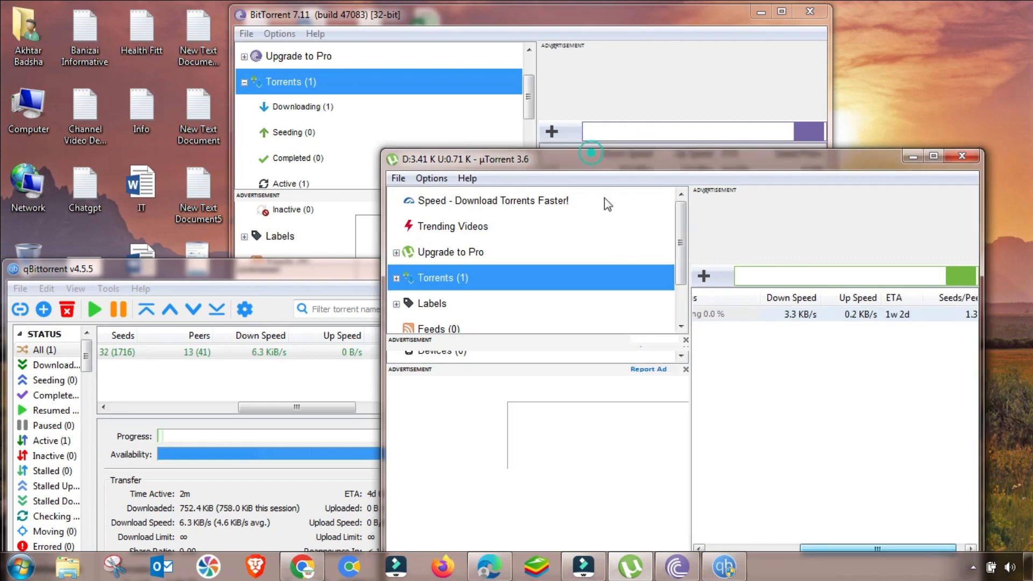
Step: Move the uTorrent window aside so BitTorrent's download speed columns stay visible
left_click_drag(593, 159, 633, 229)
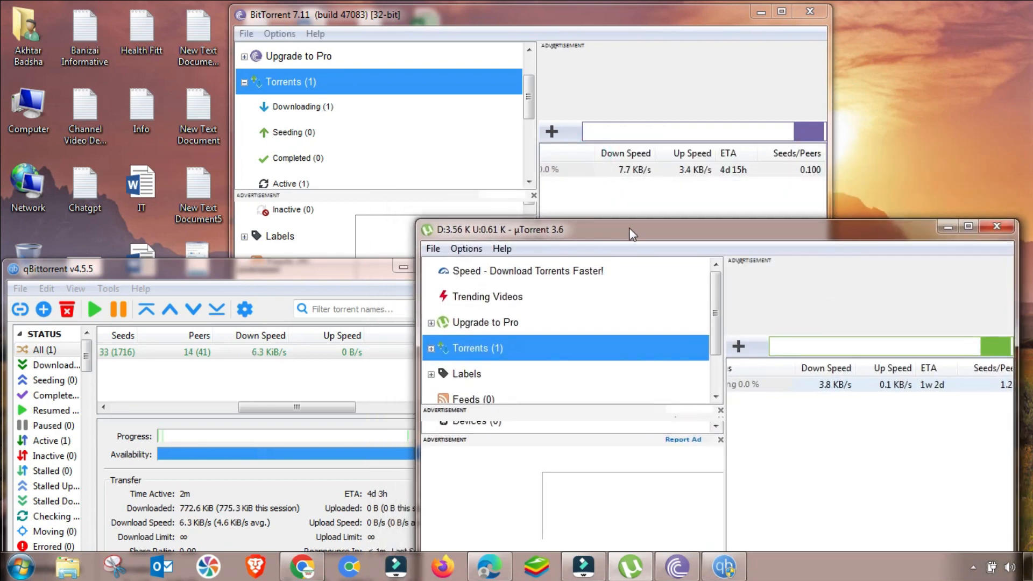